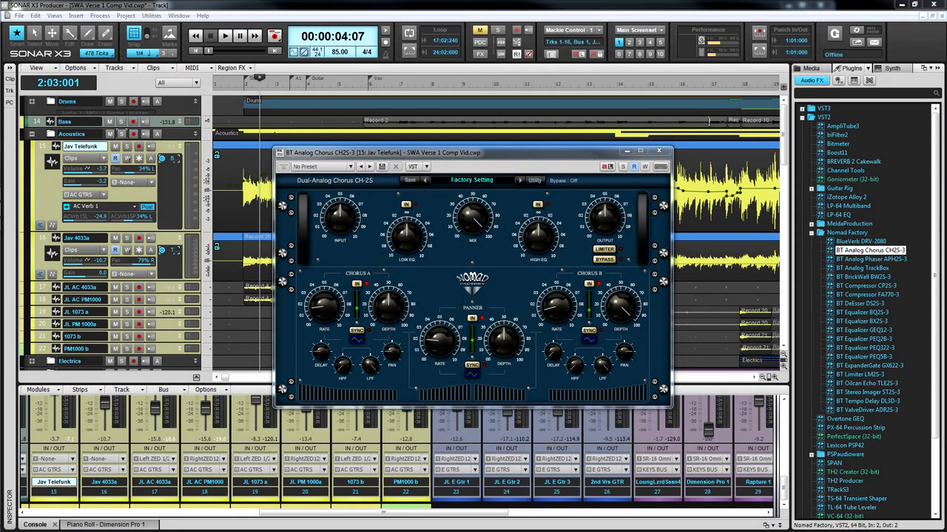
{"action": "mouse_move", "coordinate": [481, 162]}
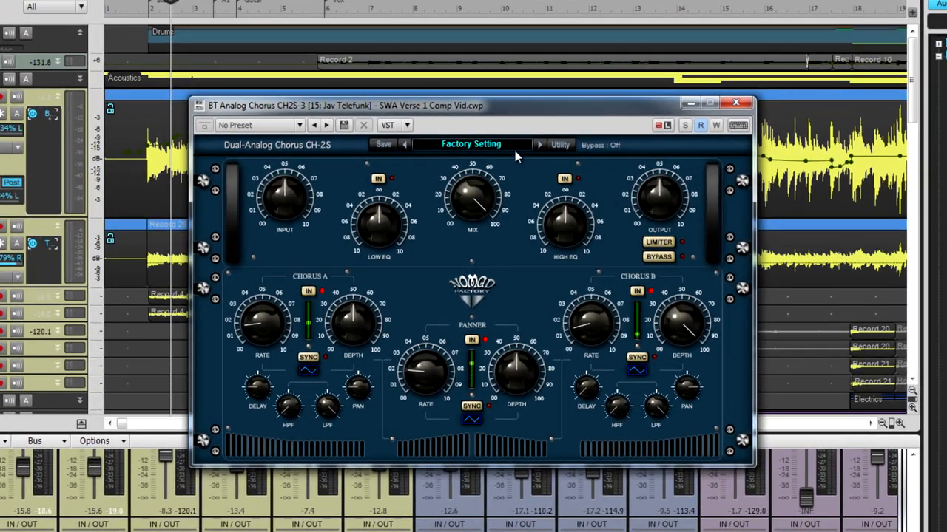
{"action": "mouse_move", "coordinate": [425, 140]}
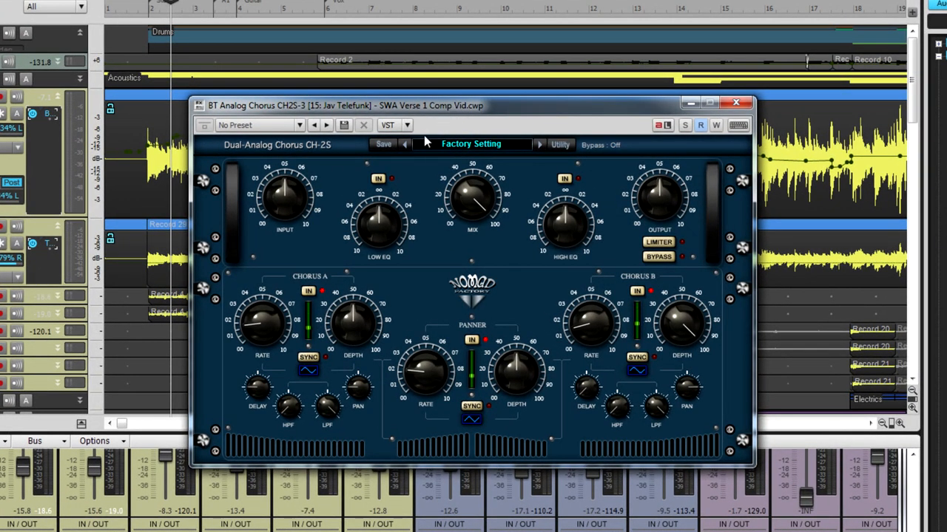
{"action": "mouse_move", "coordinate": [323, 247]}
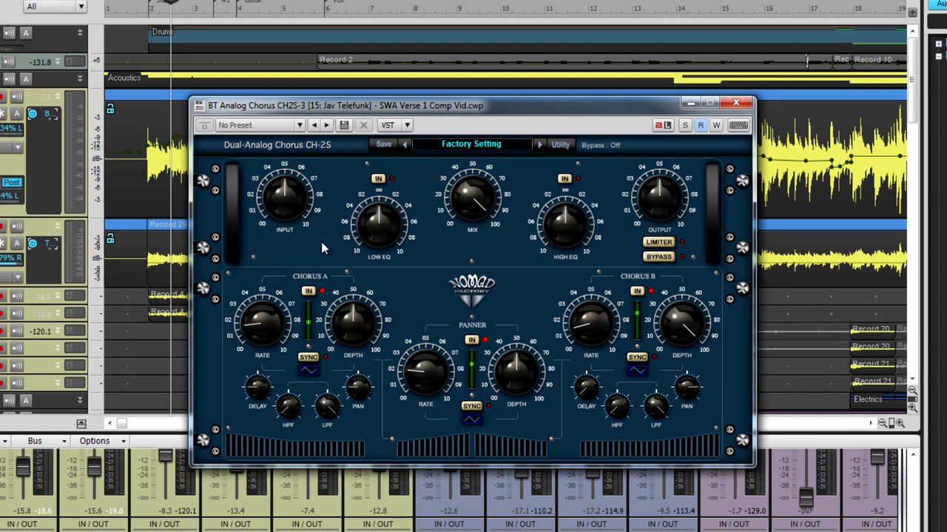
{"action": "mouse_move", "coordinate": [318, 228]}
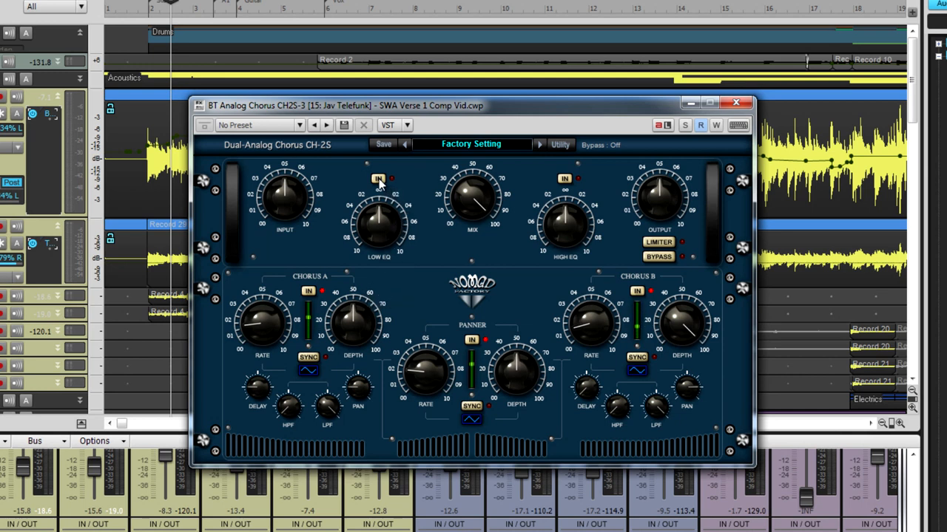
Step: Raise the BT Analog Chorus HIGH EQ gain to 2.8, then lower it to 0.3
{"action": "left_click_drag", "start_coordinate": [377, 200], "coordinate": [377, 233]}
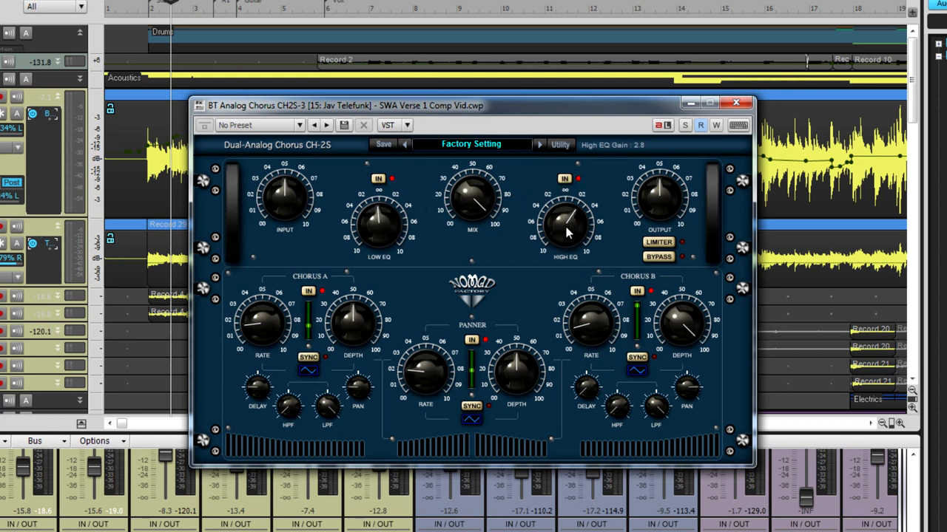
{"action": "left_click_drag", "start_coordinate": [565, 226], "coordinate": [495, 225]}
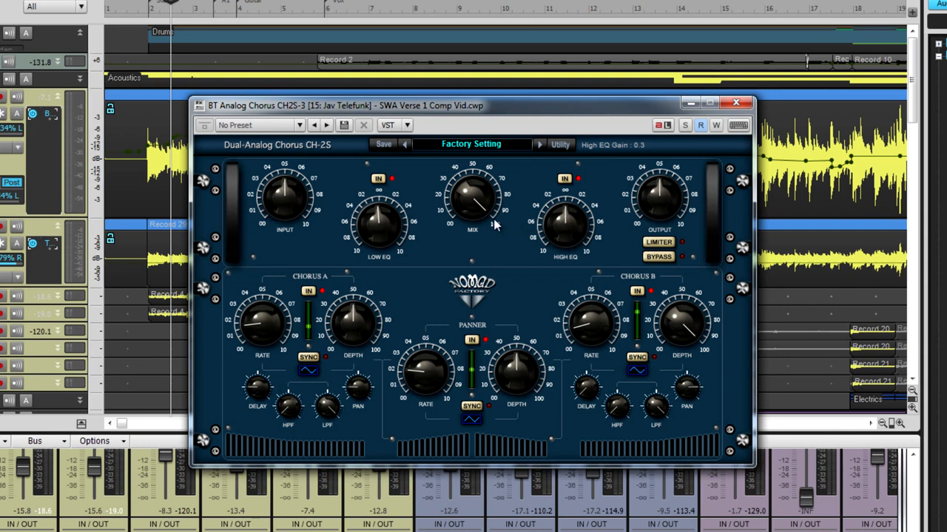
{"action": "mouse_move", "coordinate": [463, 209]}
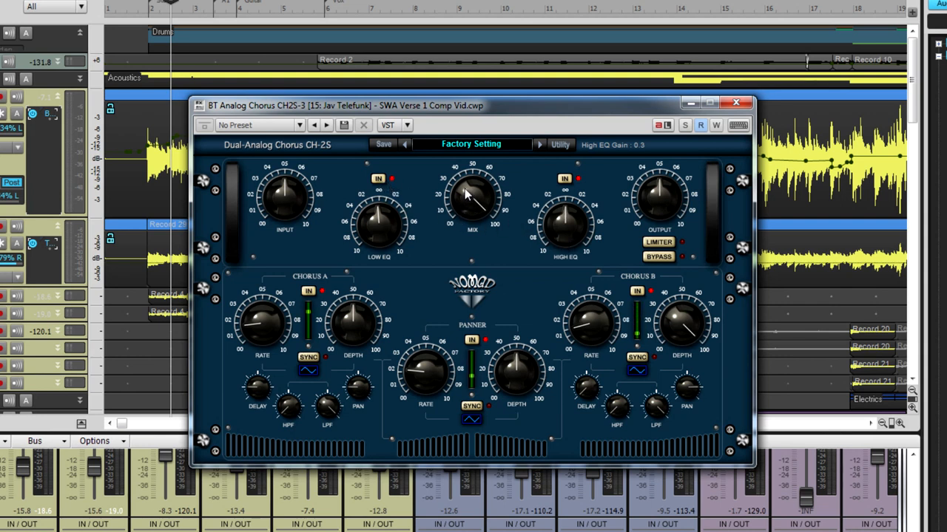
Step: Toggle Chorus A off and on, set panner depth to 41.5% with sync, then open BT Analog Phaser
{"action": "left_click", "coordinate": [308, 291]}
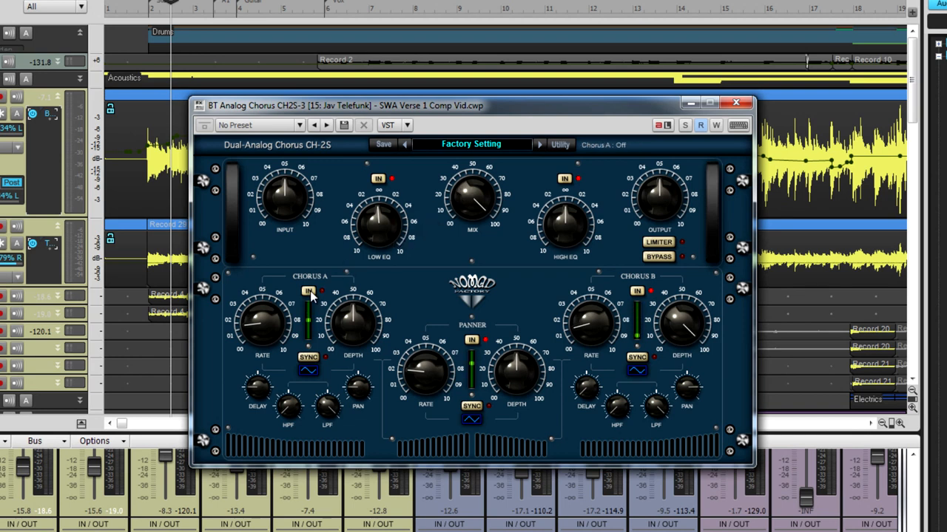
{"action": "left_click", "coordinate": [636, 291]}
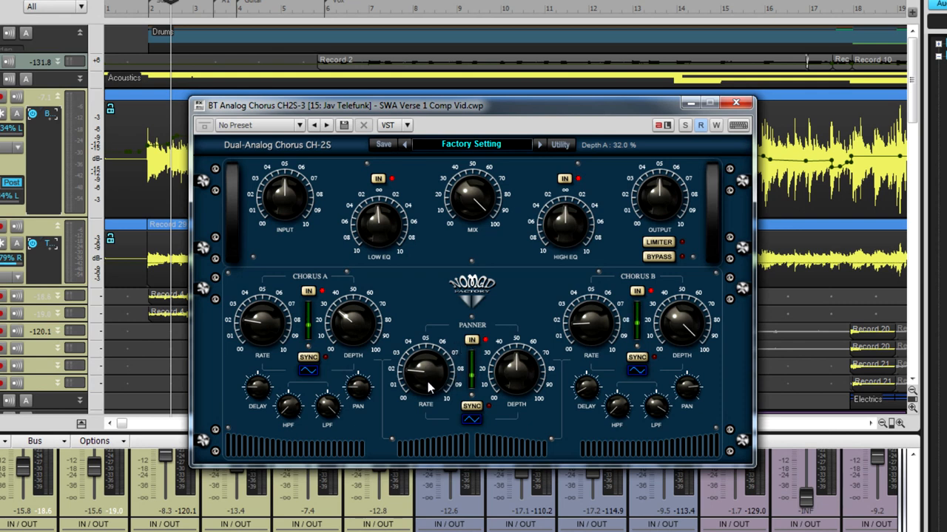
{"action": "left_click_drag", "start_coordinate": [433, 388], "coordinate": [462, 359]}
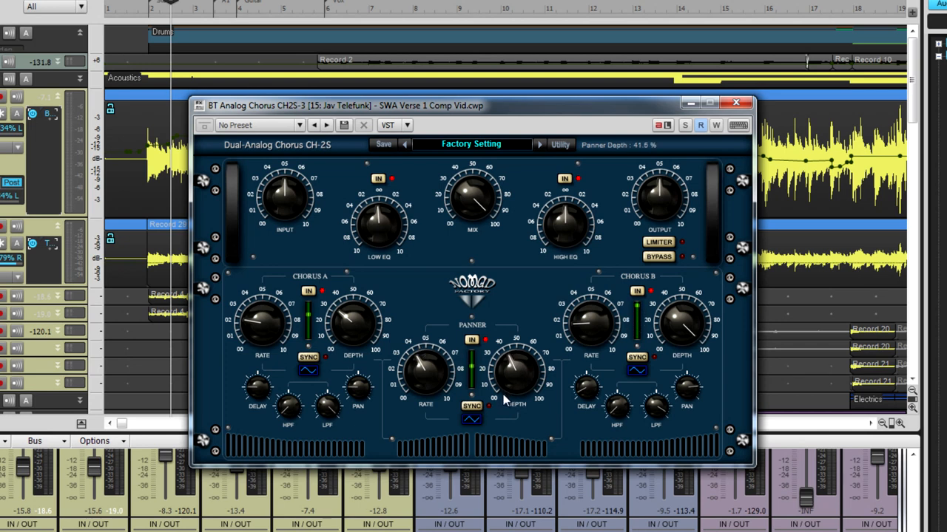
{"action": "left_click", "coordinate": [471, 406]}
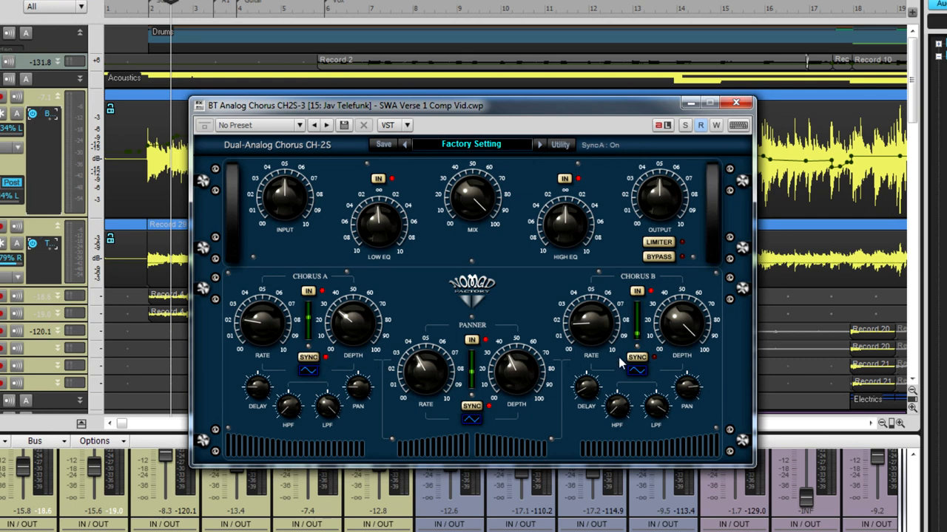
{"action": "left_click", "coordinate": [636, 357]}
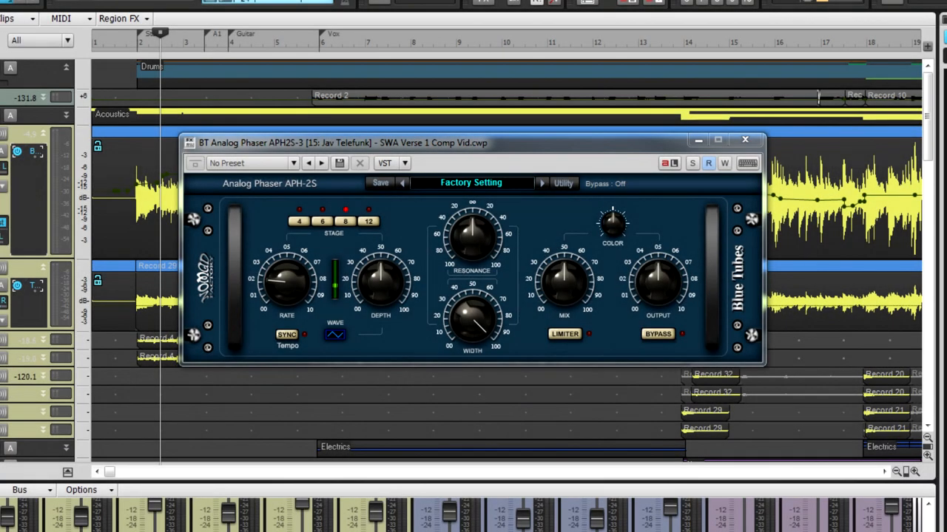
{"action": "mouse_move", "coordinate": [847, 74]}
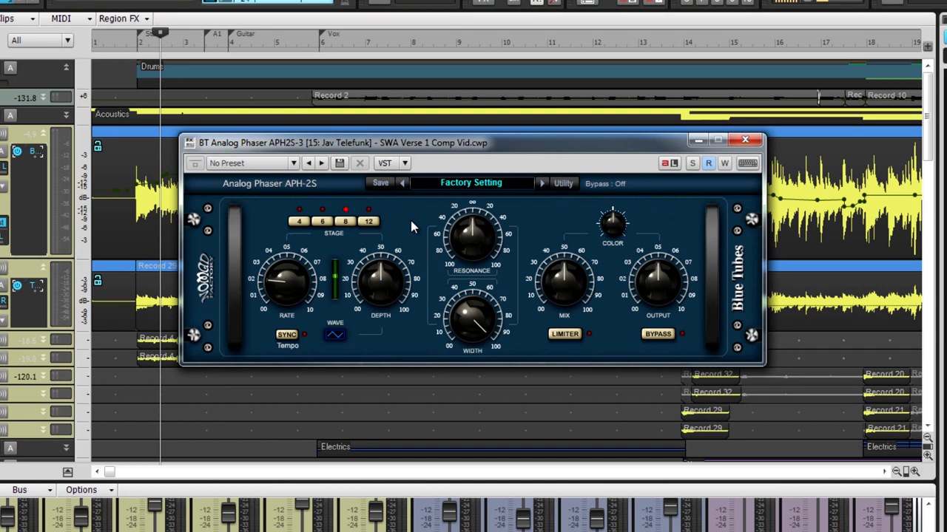
{"action": "mouse_move", "coordinate": [352, 241]}
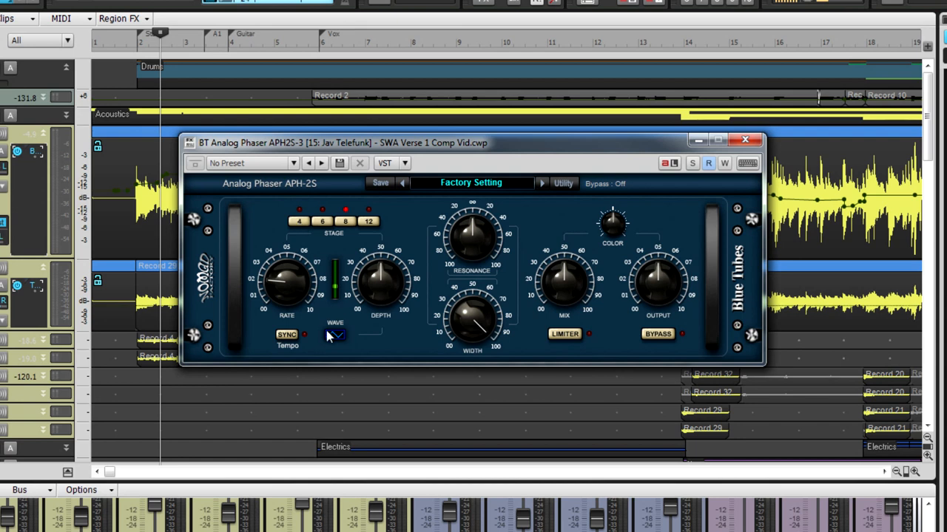
Step: Cycle the phaser wave to Saw Up and back to Triangle, then select 12 stages
{"action": "left_click", "coordinate": [335, 336]}
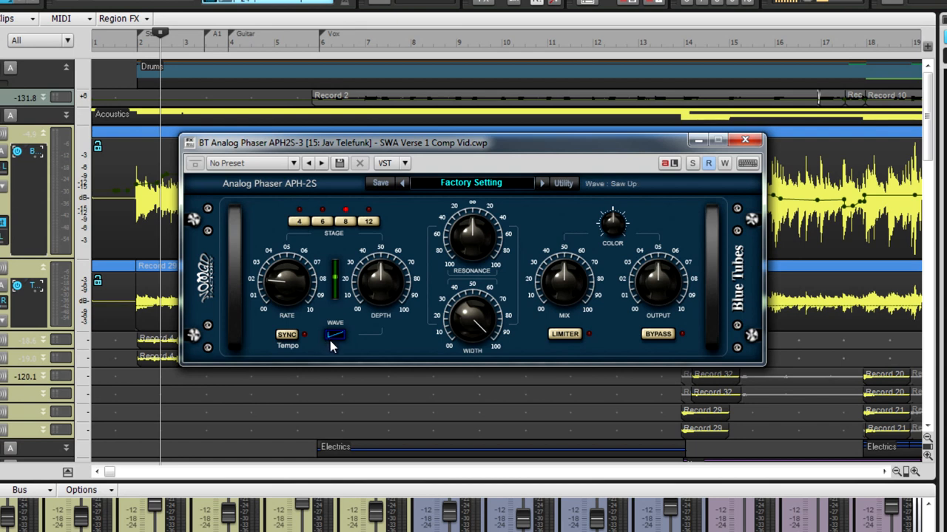
{"action": "left_click", "coordinate": [335, 334]}
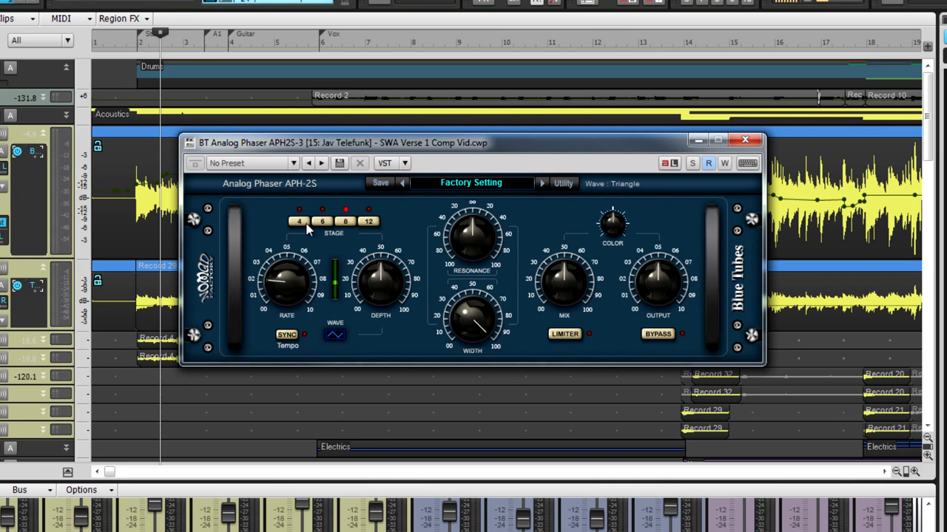
{"action": "left_click", "coordinate": [368, 221]}
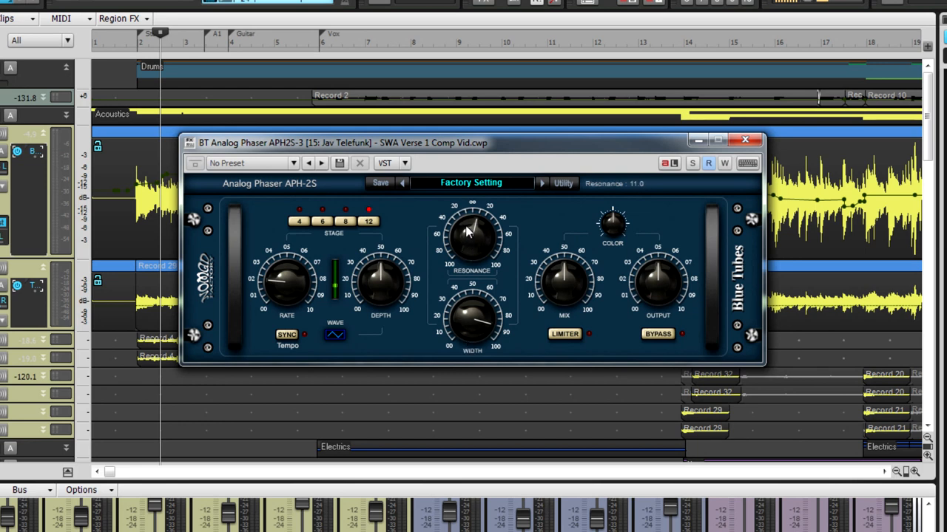
Step: Set phaser resonance to 17, raise the mix, output to 4.0 and colour to 5.8
{"action": "left_click_drag", "start_coordinate": [472, 233], "coordinate": [471, 221]}
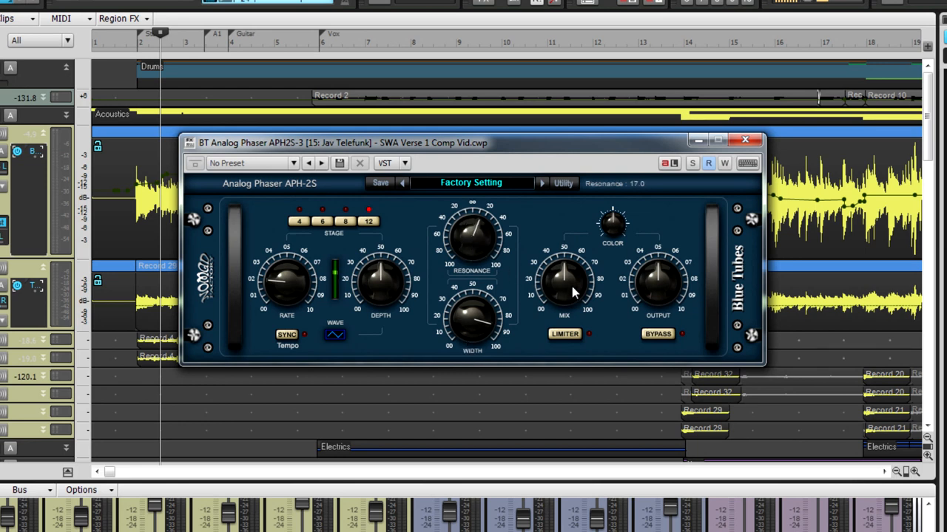
{"action": "left_click_drag", "start_coordinate": [614, 222], "coordinate": [614, 229]}
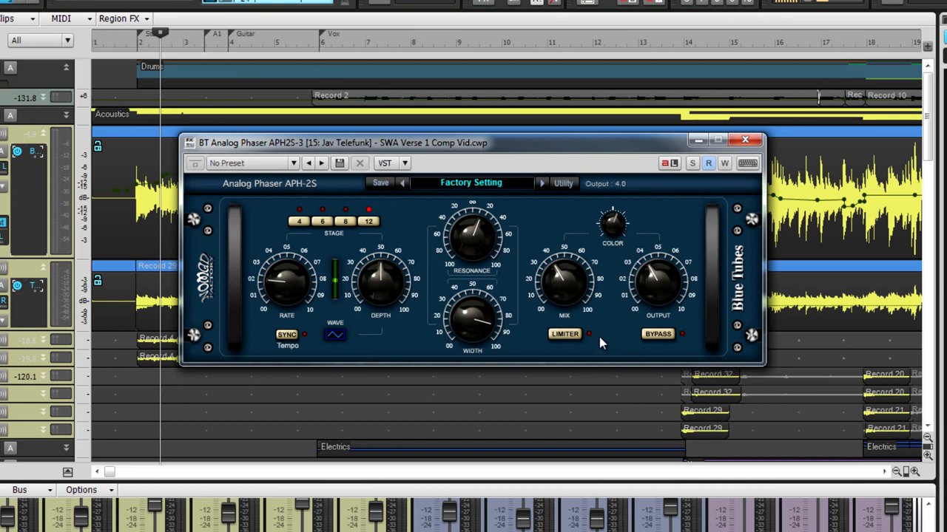
{"action": "left_click_drag", "start_coordinate": [564, 285], "coordinate": [564, 266]}
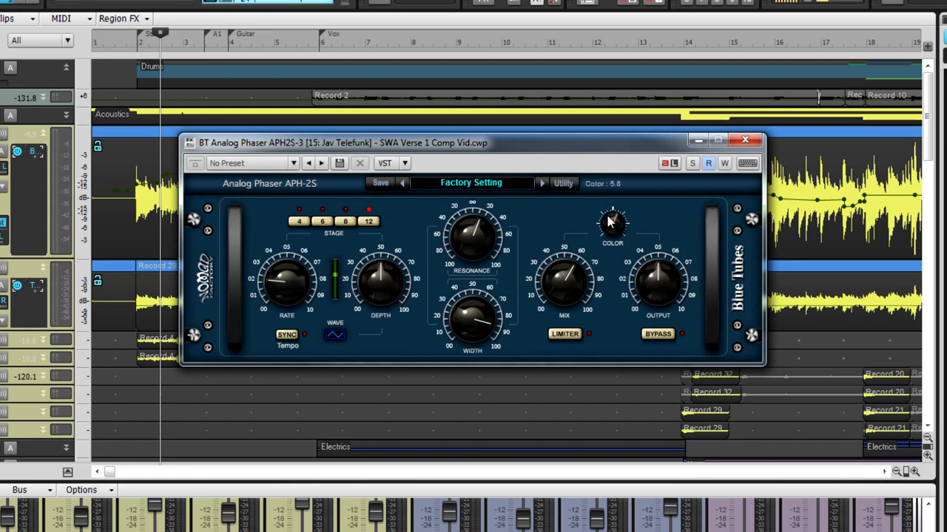
{"action": "left_click_drag", "start_coordinate": [612, 222], "coordinate": [612, 214]}
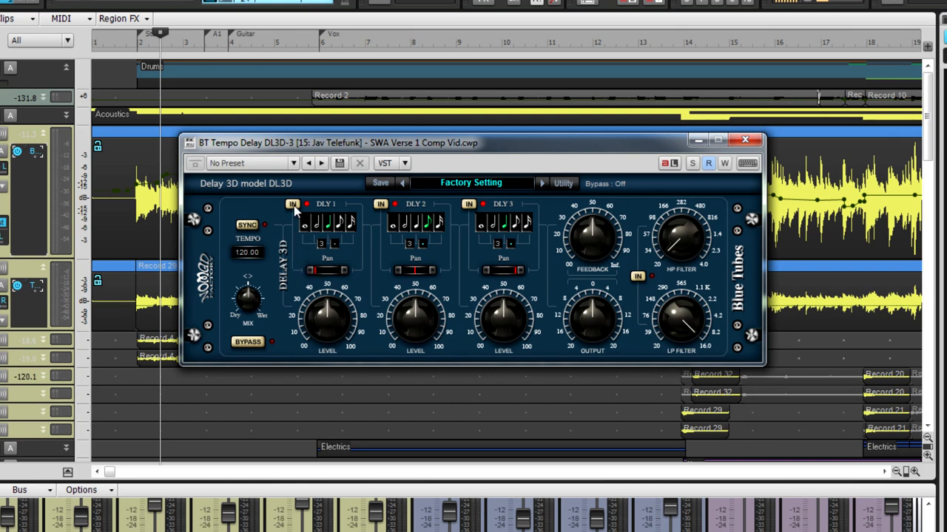
{"action": "mouse_move", "coordinate": [295, 222]}
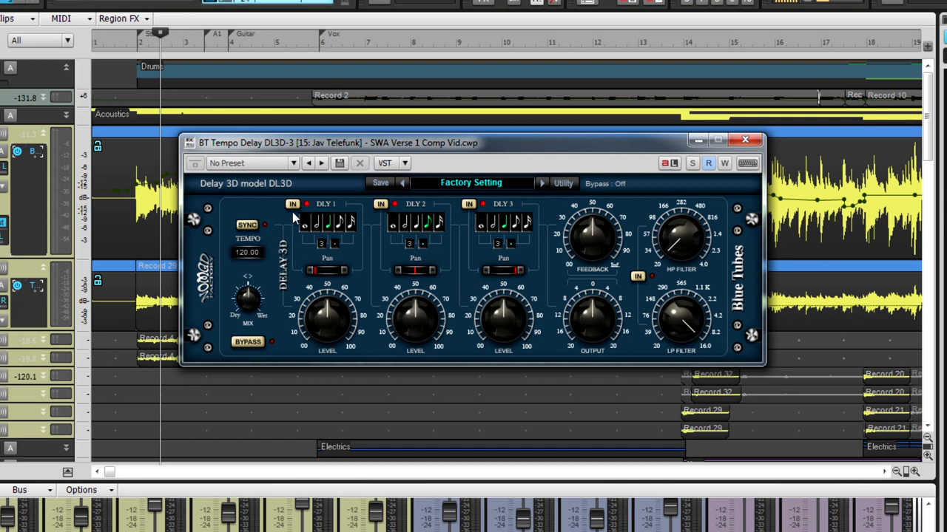
Step: Switch DLY 2 off, bring DLY 3 in, and pan DLY 3 right to 87.9
{"action": "left_click", "coordinate": [381, 204]}
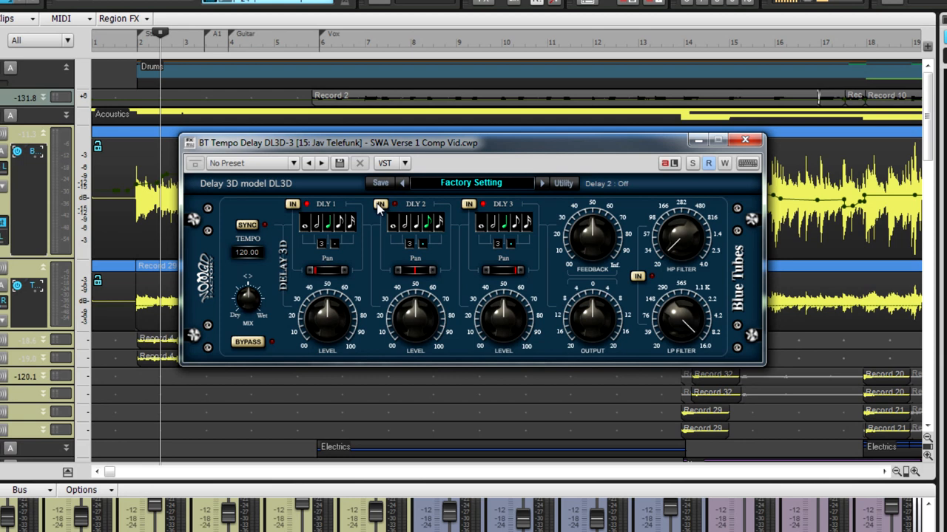
{"action": "left_click", "coordinate": [379, 204]}
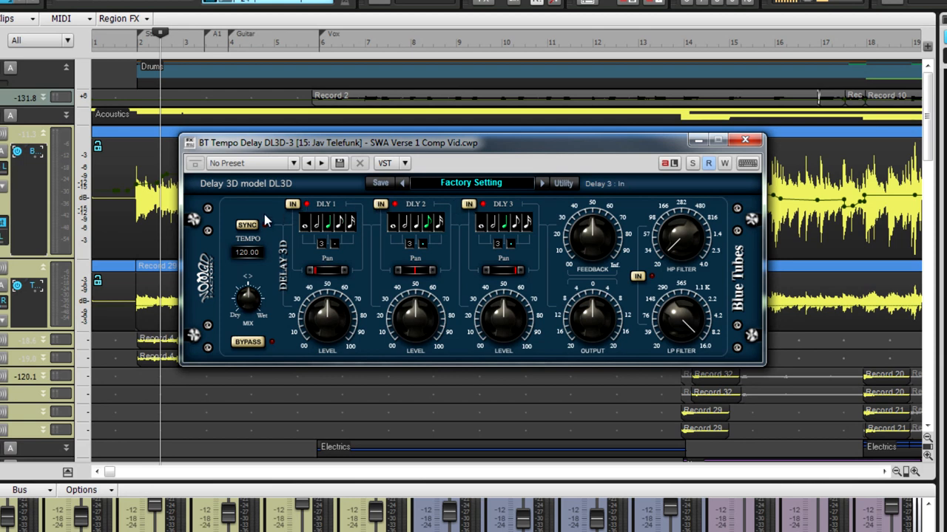
{"action": "left_click", "coordinate": [247, 225]}
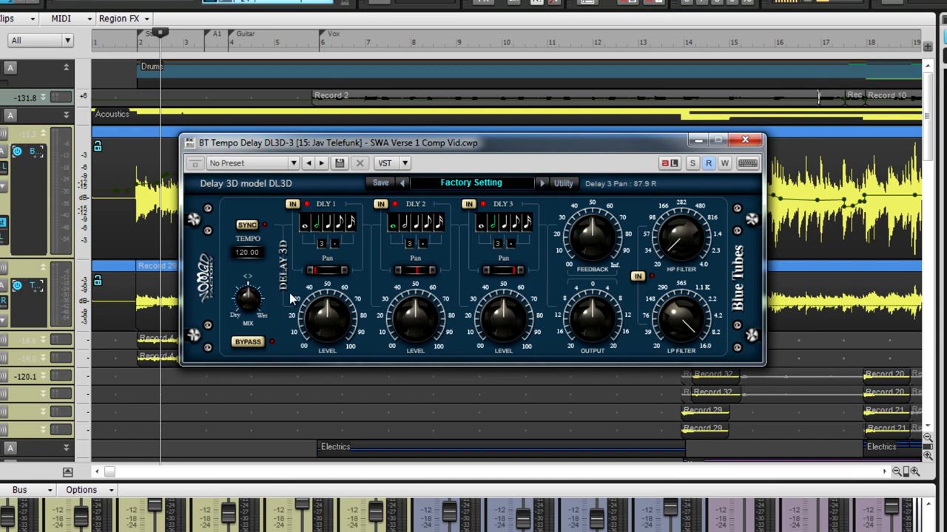
Step: Set the Tempo Delay mix to 50% and settle feedback at 27%
{"action": "left_click_drag", "start_coordinate": [248, 300], "coordinate": [255, 288]}
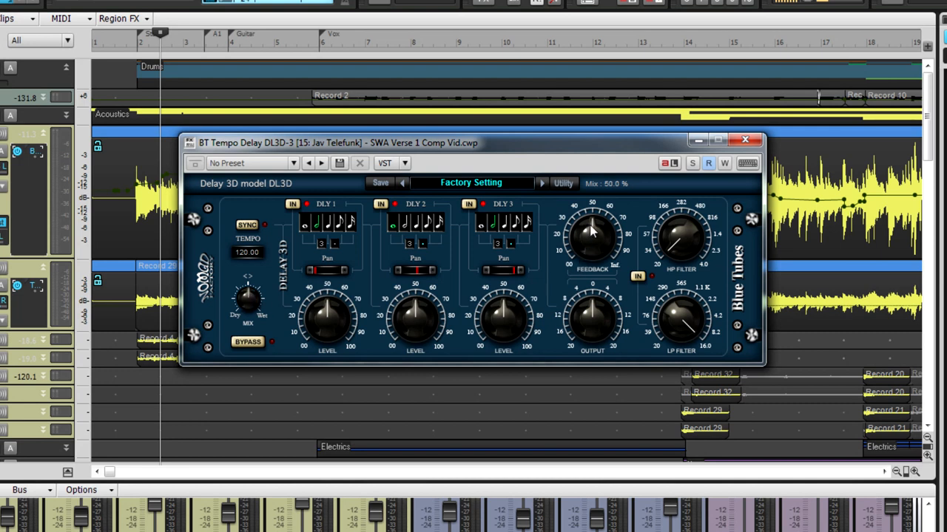
{"action": "left_click_drag", "start_coordinate": [591, 233], "coordinate": [580, 267]}
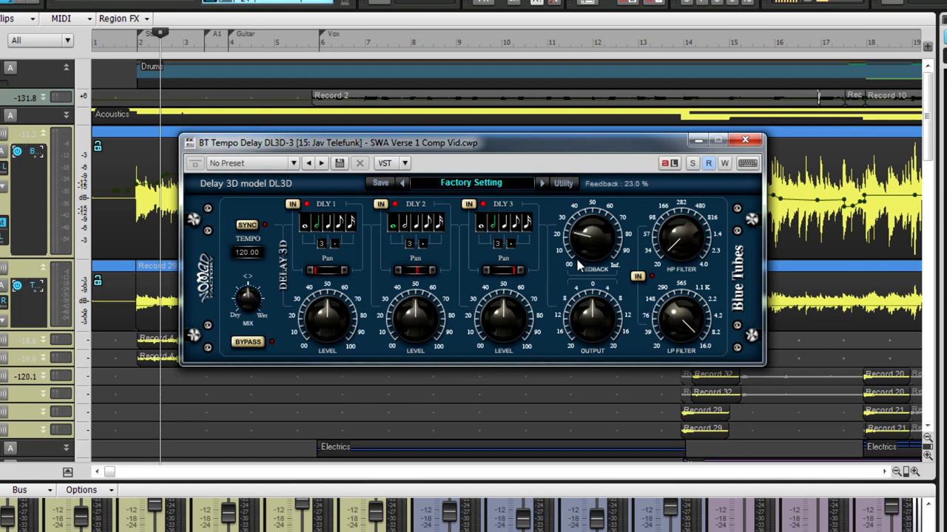
{"action": "left_click_drag", "start_coordinate": [580, 266], "coordinate": [581, 215]}
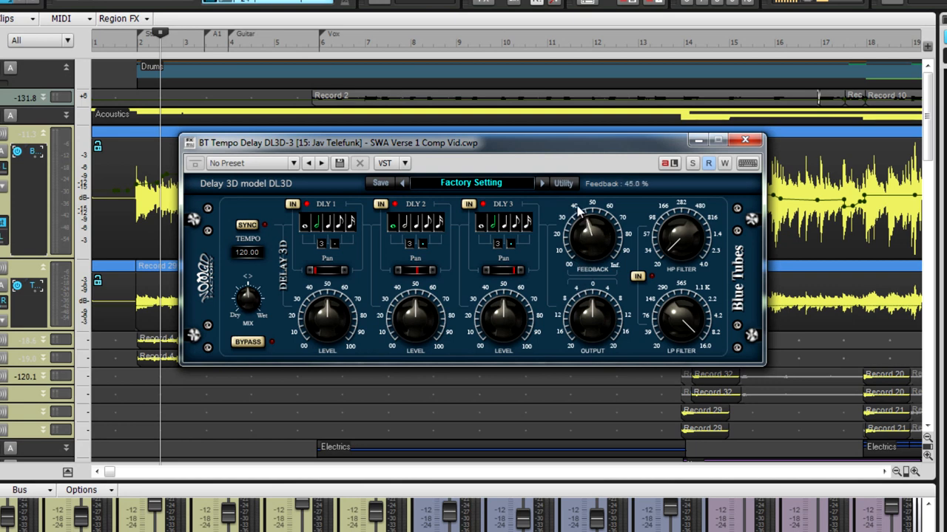
{"action": "left_click_drag", "start_coordinate": [591, 229], "coordinate": [584, 326]}
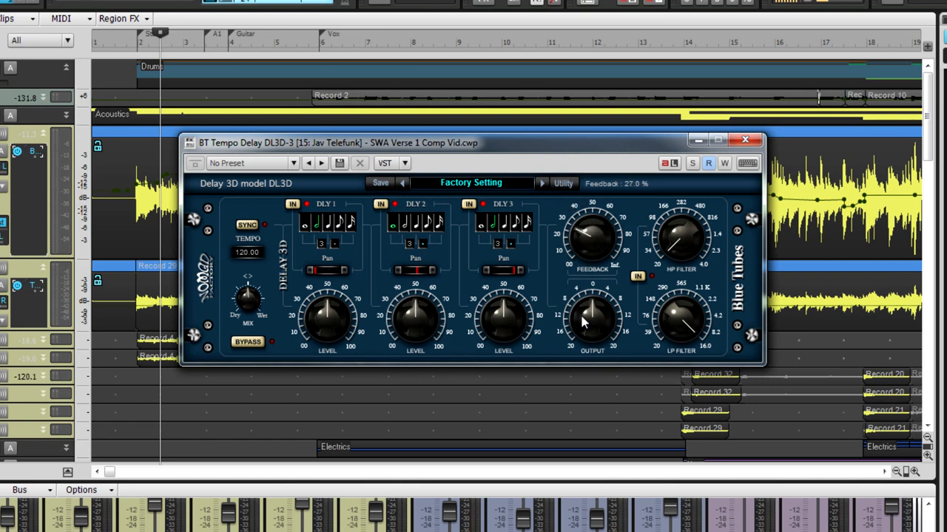
Step: Raise the delay output to 3.0 dB and switch the filters on
{"action": "left_click_drag", "start_coordinate": [592, 326], "coordinate": [592, 315]}
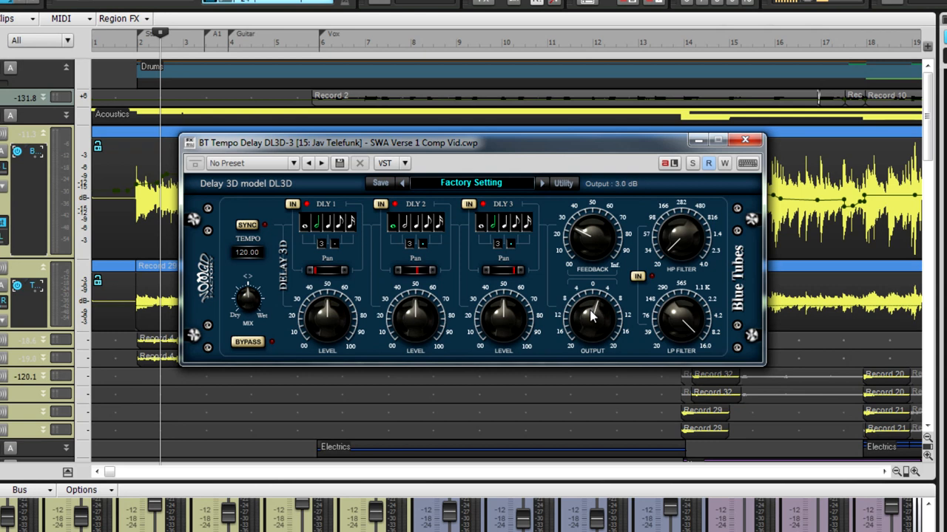
{"action": "left_click_drag", "start_coordinate": [592, 318], "coordinate": [588, 333]}
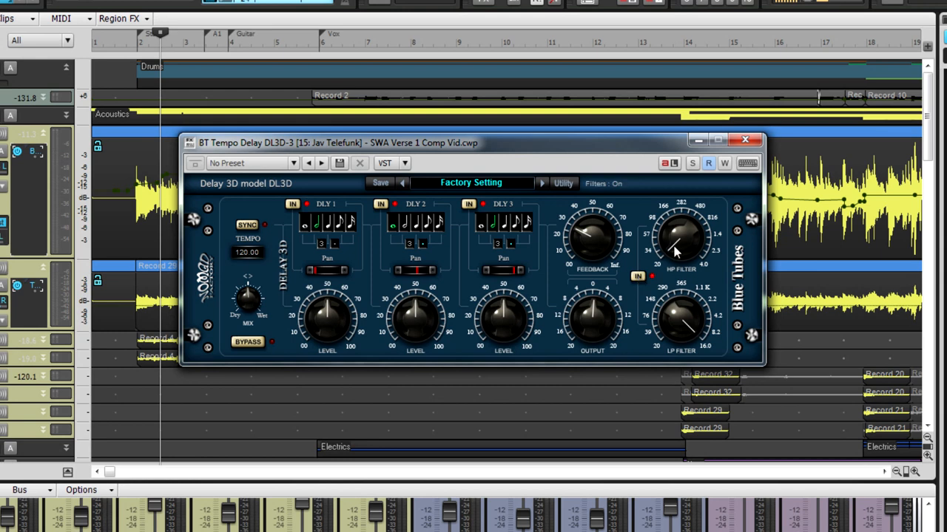
{"action": "left_click_drag", "start_coordinate": [677, 237], "coordinate": [665, 325]}
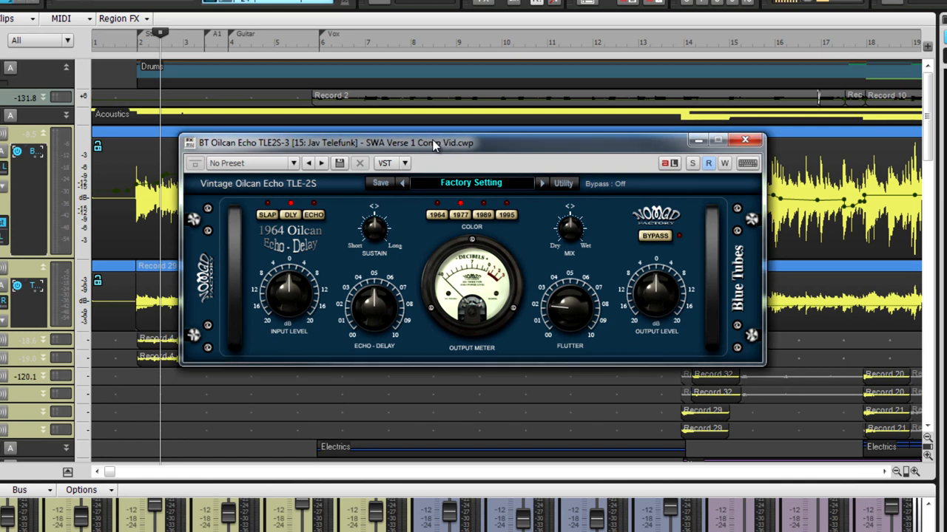
{"action": "mouse_move", "coordinate": [426, 165]}
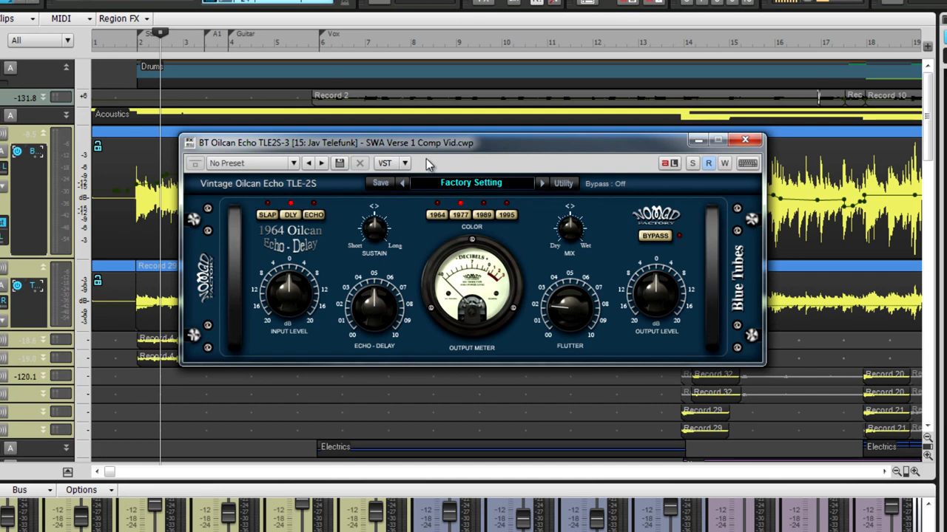
Step: Try the 1964 and 1989 echo colours, then slap and delay modes
{"action": "left_click", "coordinate": [438, 214]}
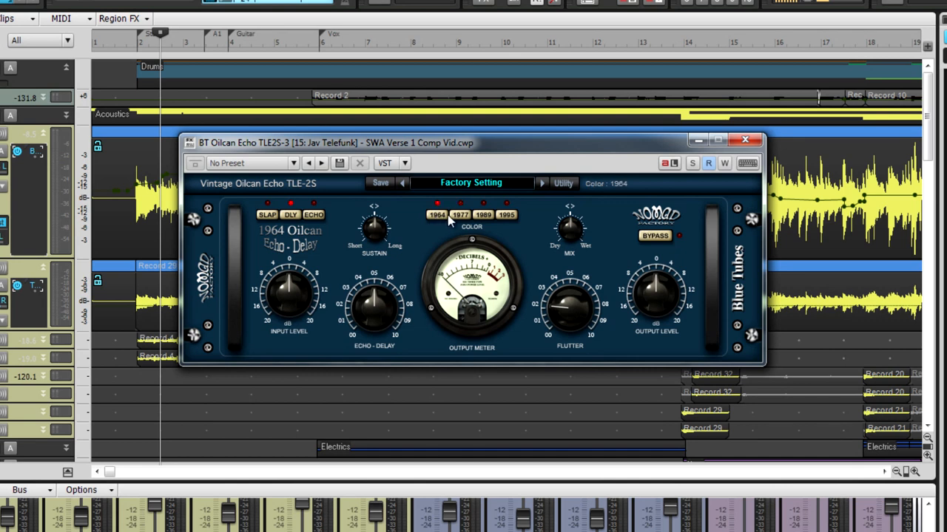
{"action": "left_click", "coordinate": [505, 214]}
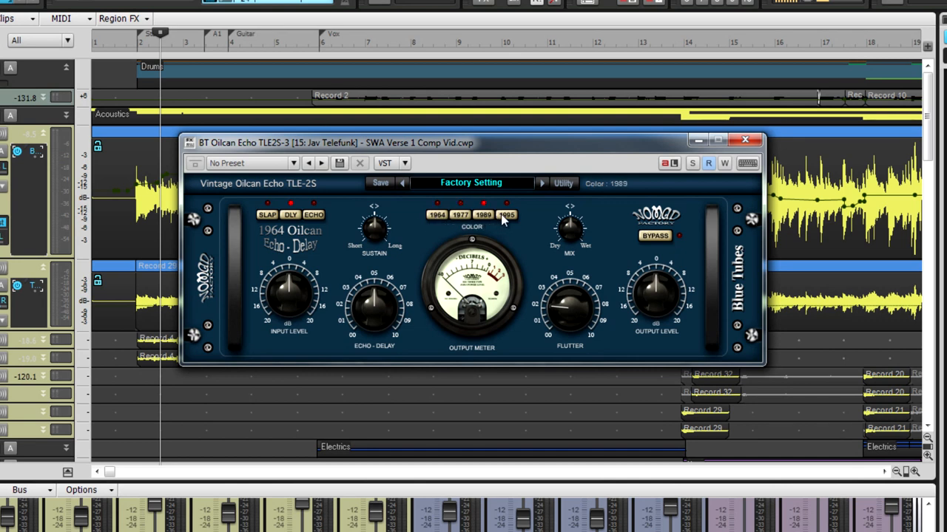
{"action": "left_click", "coordinate": [506, 214]}
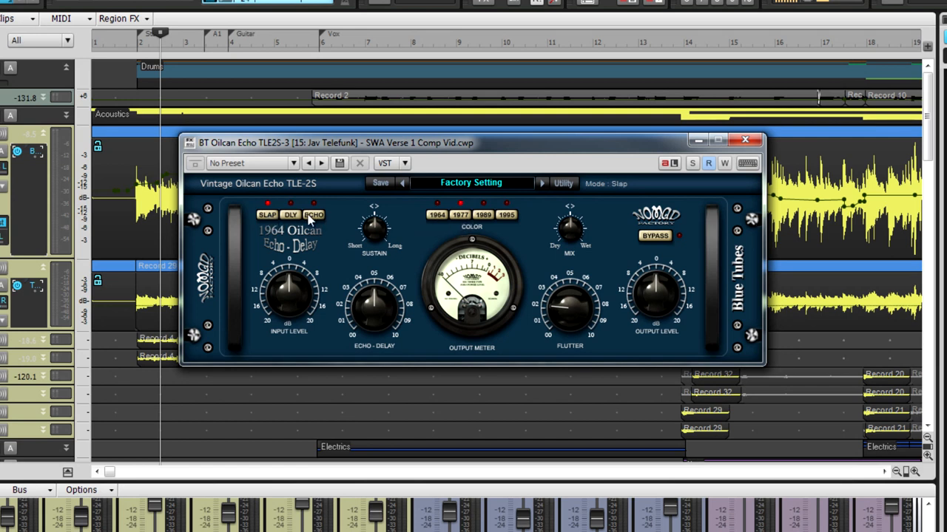
{"action": "left_click", "coordinate": [290, 214]}
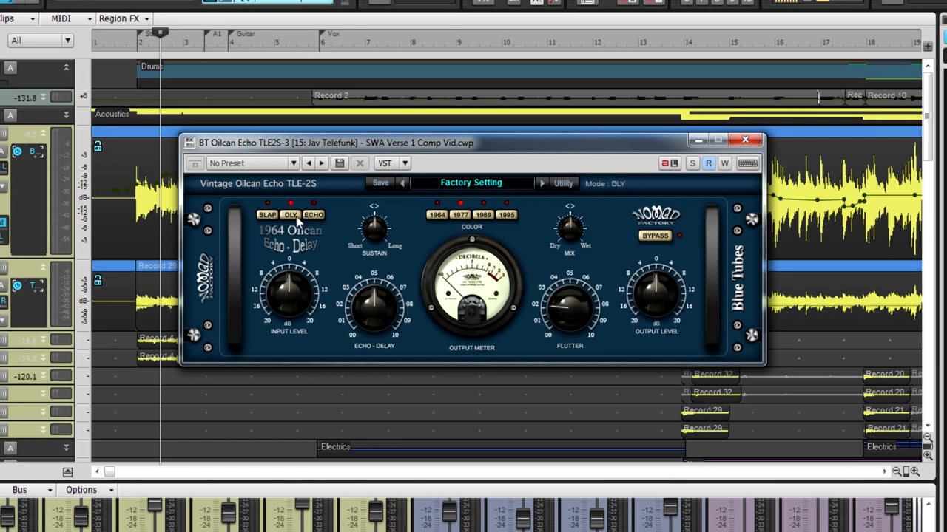
{"action": "mouse_move", "coordinate": [374, 224]}
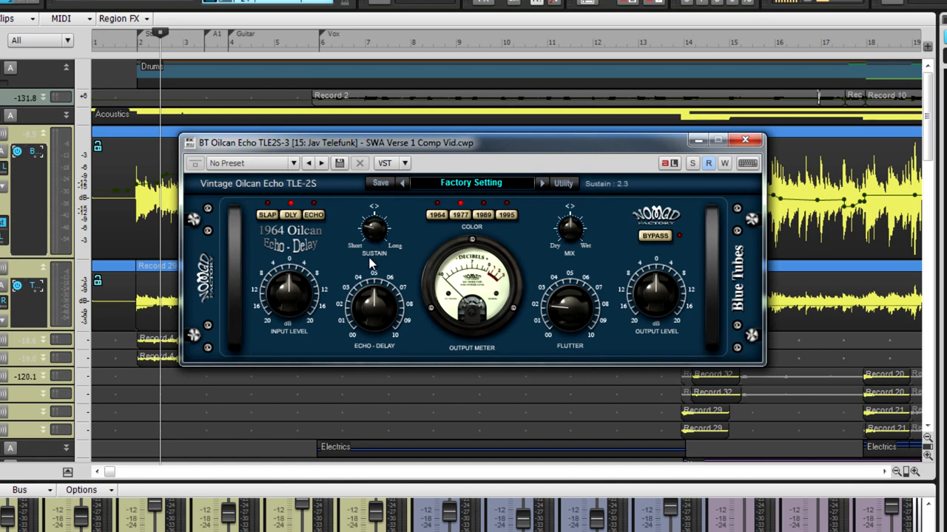
Step: Adjust the Oilcan echo mix and settle the echo-delay time at 4.6
{"action": "left_click_drag", "start_coordinate": [373, 230], "coordinate": [374, 204]}
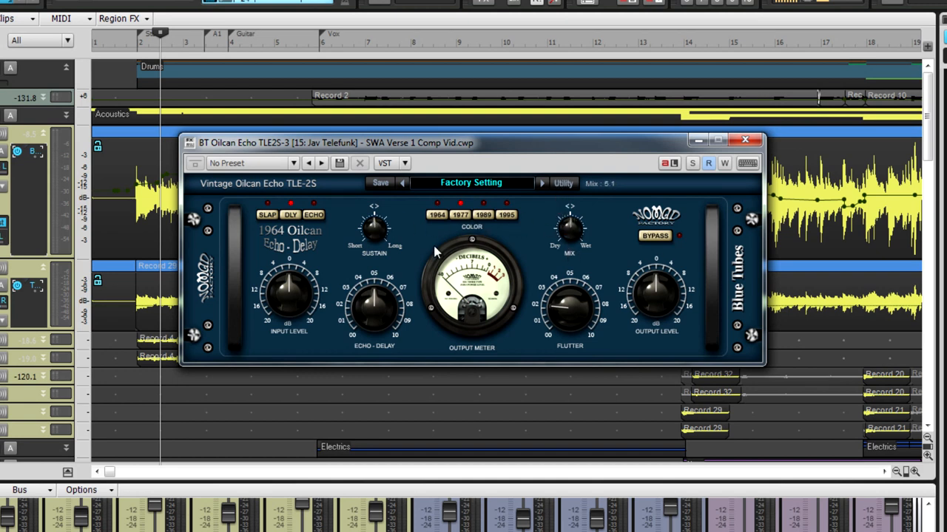
{"action": "left_click_drag", "start_coordinate": [373, 303], "coordinate": [377, 335]}
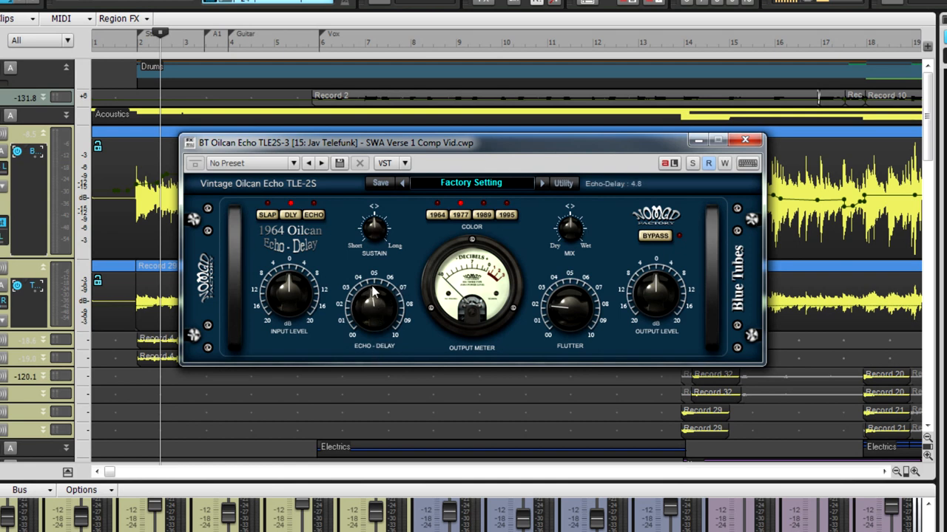
{"action": "left_click_drag", "start_coordinate": [373, 307], "coordinate": [374, 310]}
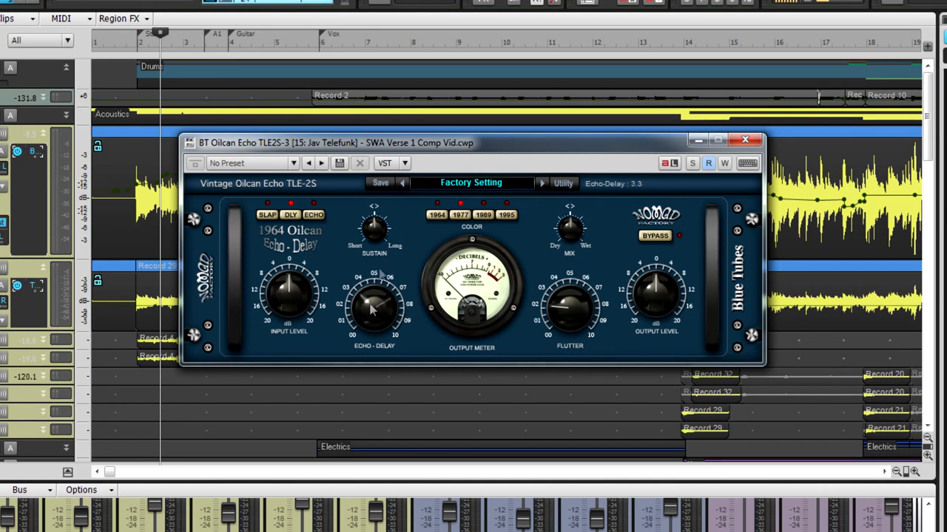
{"action": "left_click_drag", "start_coordinate": [373, 311], "coordinate": [373, 293]}
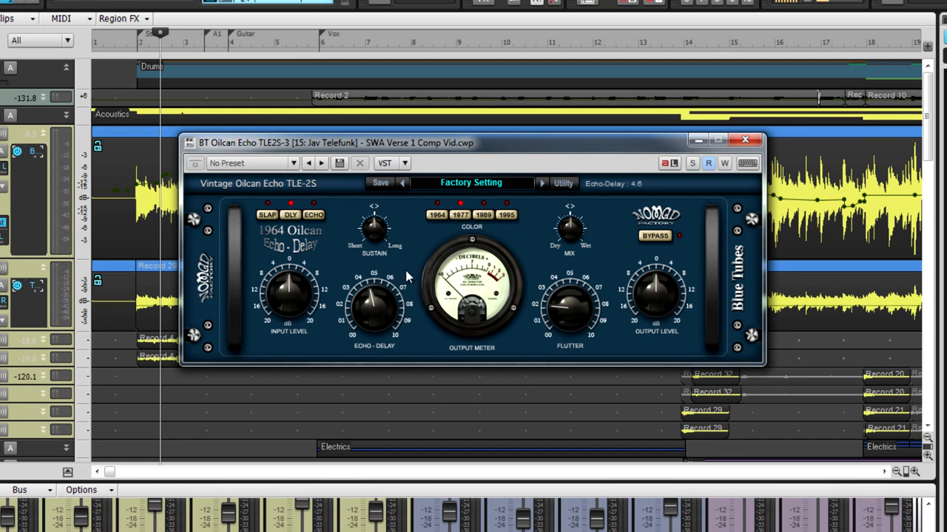
Step: Switch the Oilcan to echo mode and raise flutter to about 4.1
{"action": "left_click", "coordinate": [312, 214]}
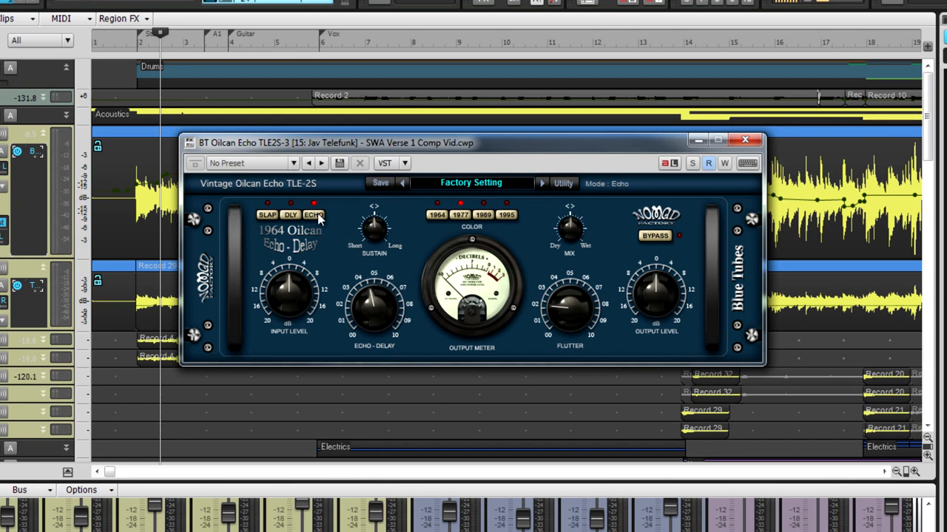
{"action": "left_click", "coordinate": [267, 215]}
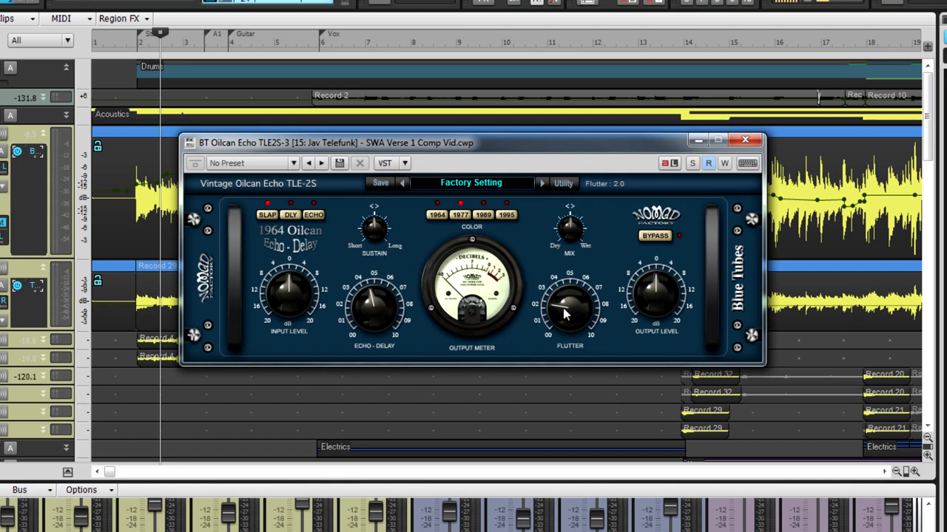
{"action": "left_click_drag", "start_coordinate": [566, 307], "coordinate": [570, 288]}
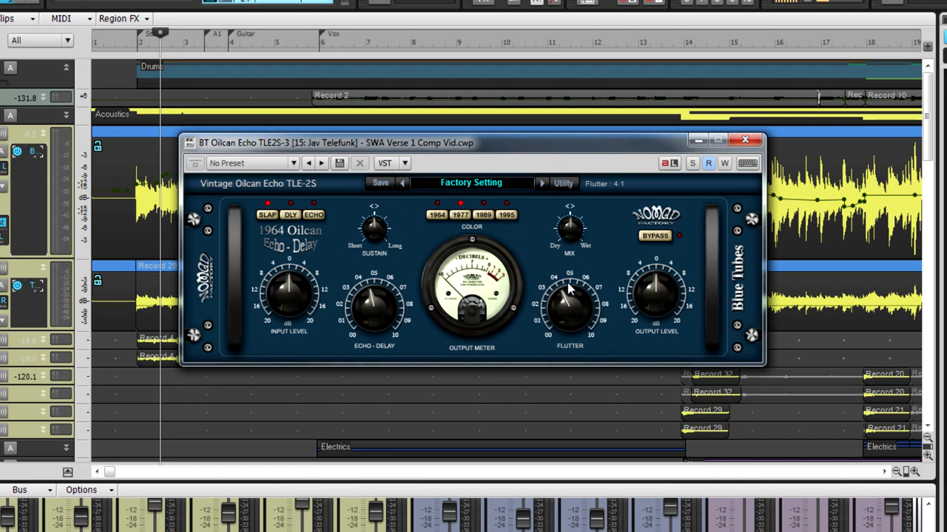
{"action": "left_click_drag", "start_coordinate": [569, 300], "coordinate": [569, 309]}
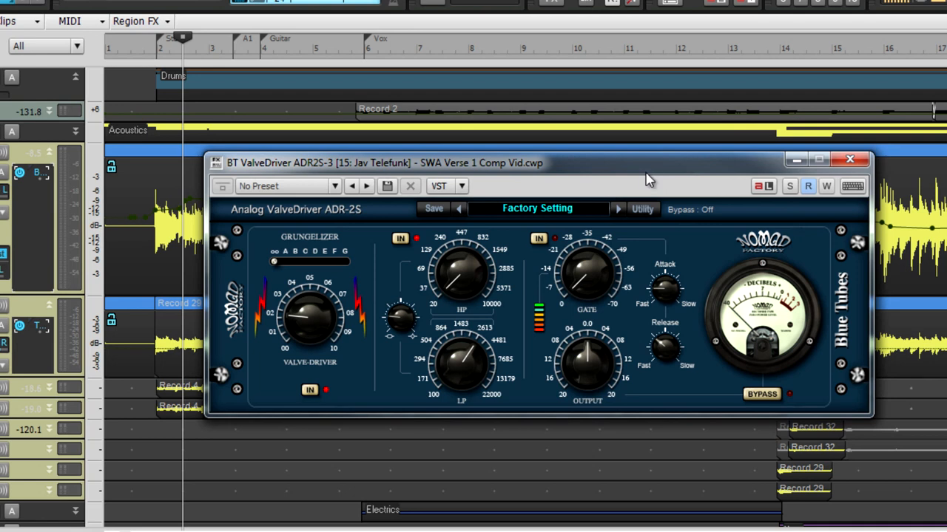
{"action": "mouse_move", "coordinate": [370, 262]}
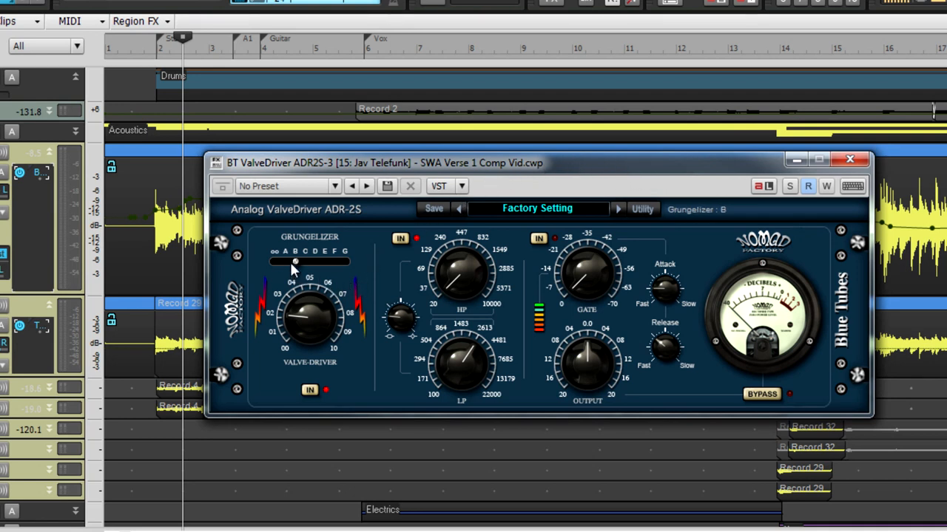
Step: Set the ValveDriver Grungelizer to D and the Valve-Driver drive to about 4.8
{"action": "left_click_drag", "start_coordinate": [294, 262], "coordinate": [314, 262]}
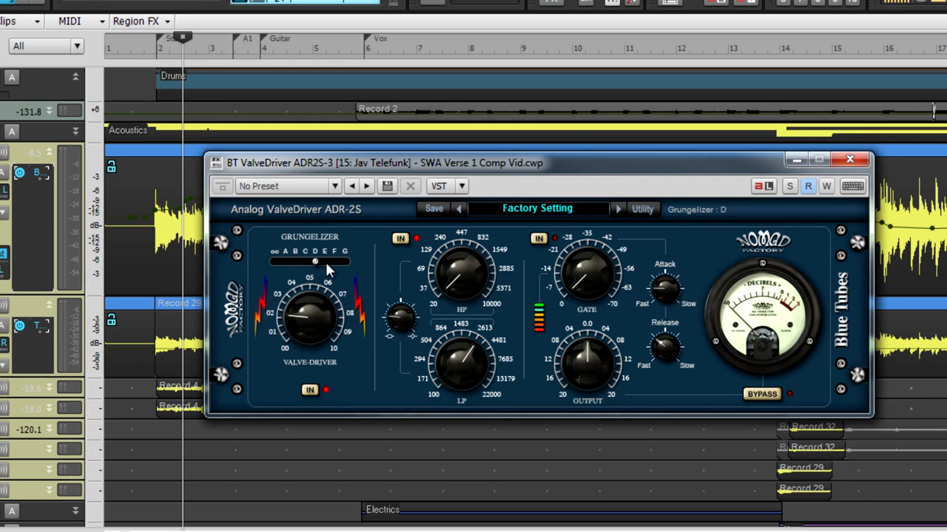
{"action": "left_click_drag", "start_coordinate": [315, 263], "coordinate": [273, 262]}
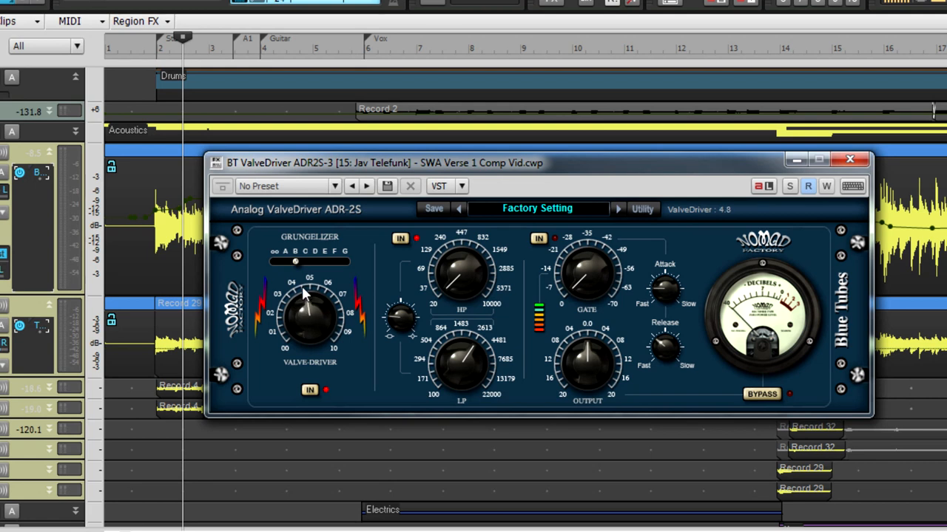
{"action": "left_click_drag", "start_coordinate": [309, 296], "coordinate": [299, 337]}
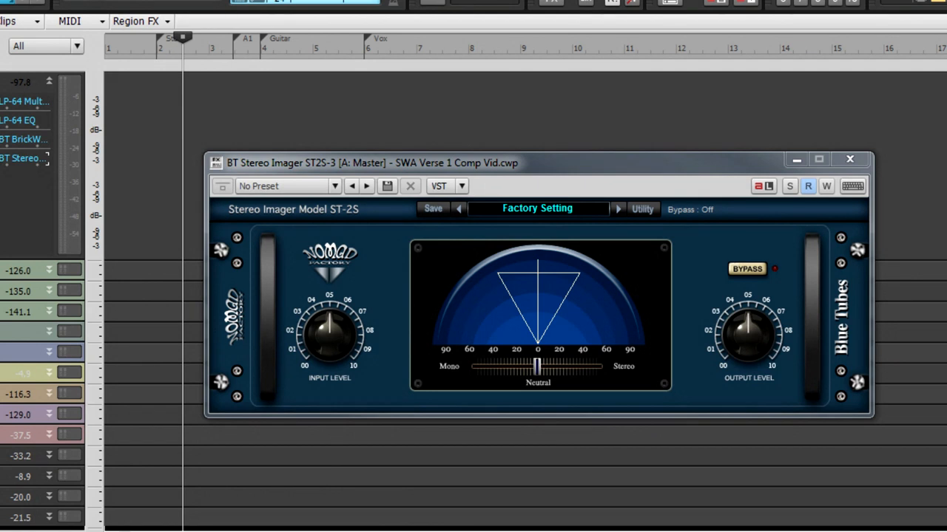
{"action": "mouse_move", "coordinate": [708, 227]}
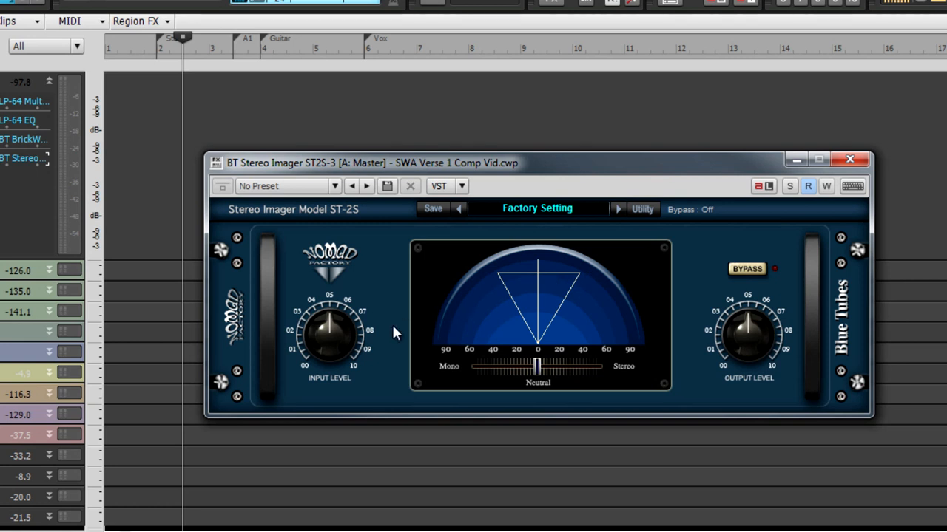
{"action": "mouse_move", "coordinate": [362, 394]}
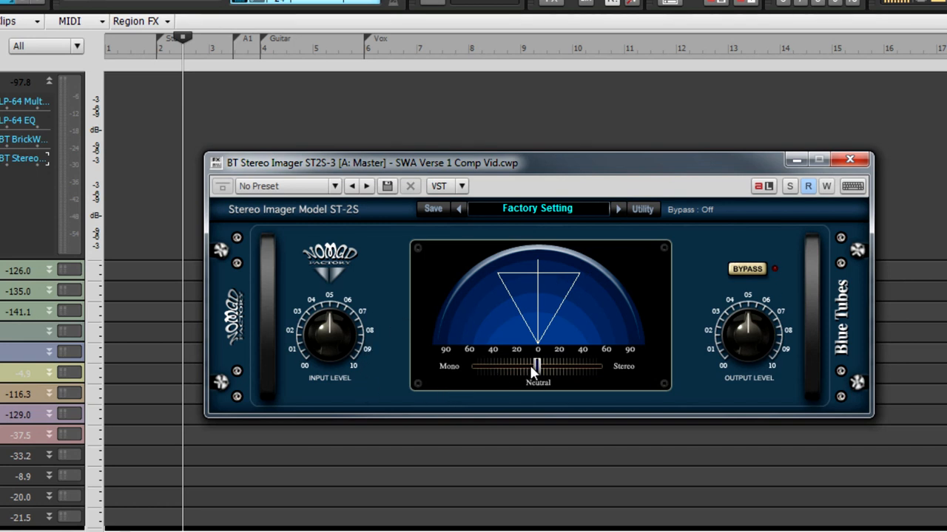
Step: Sweep the Stereo Imager's Mono–Stereo width fully left, fully right, then settle near Neutral
{"action": "left_click_drag", "start_coordinate": [536, 368], "coordinate": [477, 368]}
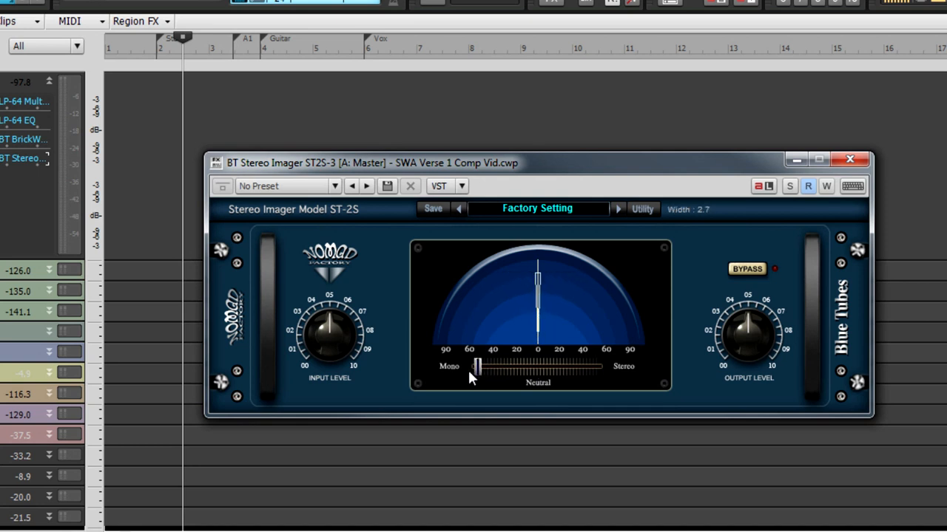
{"action": "left_click_drag", "start_coordinate": [477, 367], "coordinate": [569, 368]}
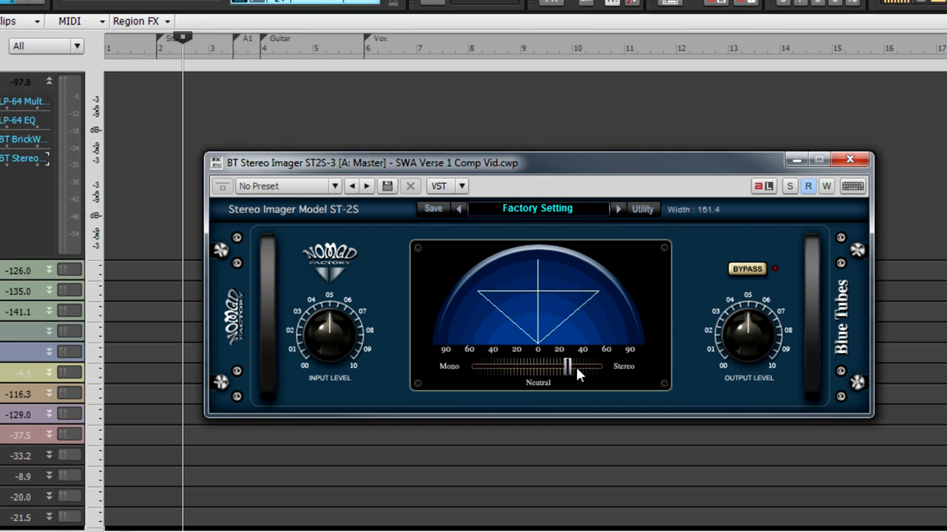
{"action": "left_click_drag", "start_coordinate": [568, 367], "coordinate": [597, 366]}
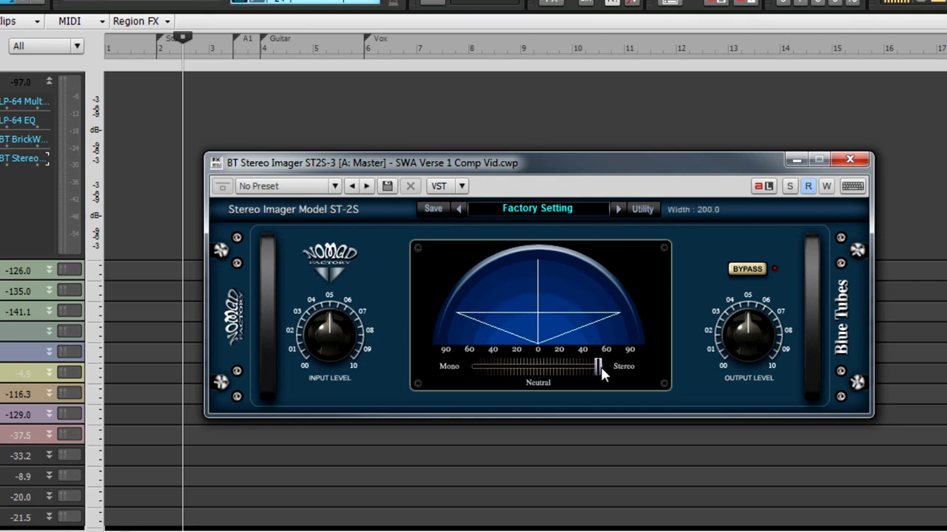
{"action": "left_click_drag", "start_coordinate": [599, 368], "coordinate": [535, 367]}
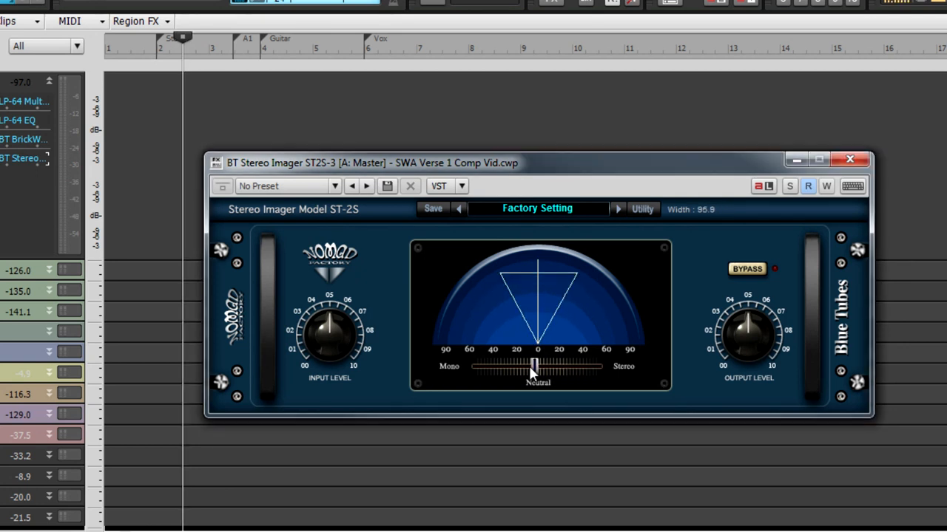
{"action": "left_click_drag", "start_coordinate": [533, 368], "coordinate": [538, 368]}
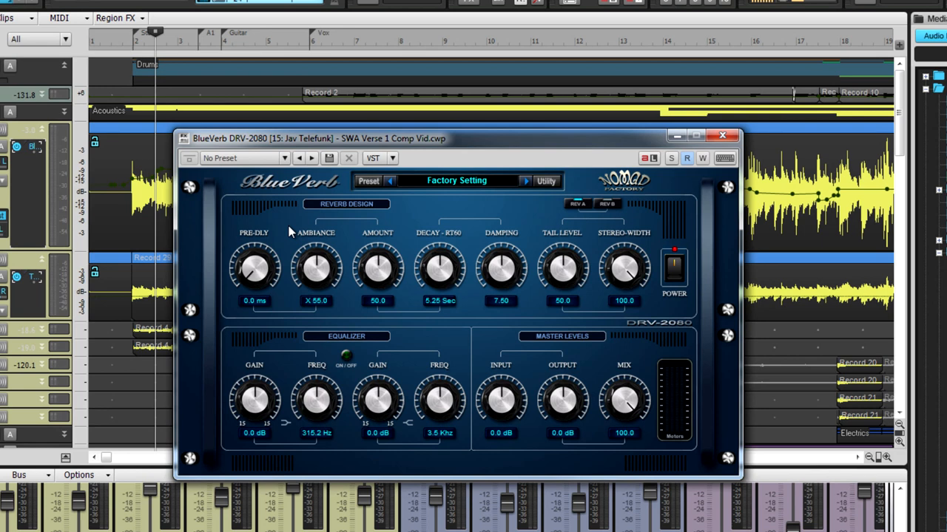
{"action": "mouse_move", "coordinate": [646, 227]}
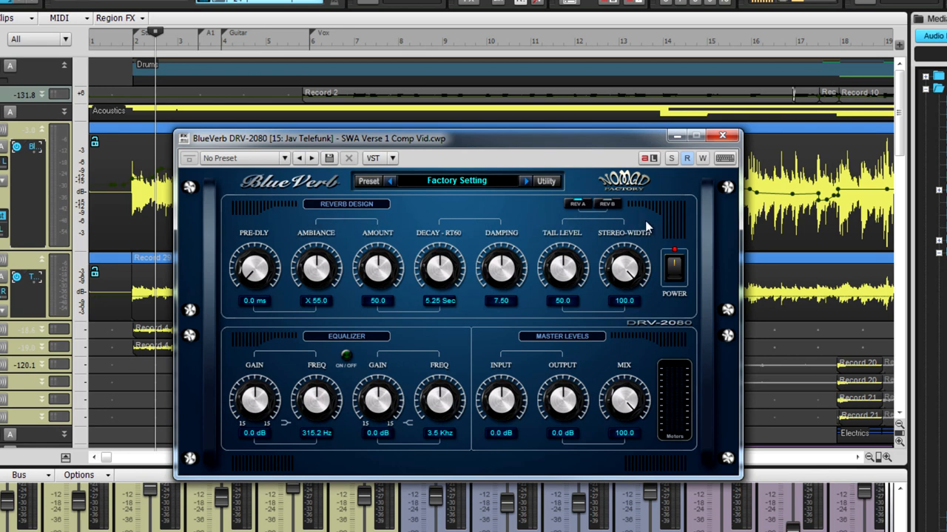
Step: Retune BlueVerb: width 100, pre-delay 28.9 ms, low EQ -0.6 dB, high EQ at 4.4 kHz
{"action": "left_click_drag", "start_coordinate": [253, 270], "coordinate": [258, 258]}
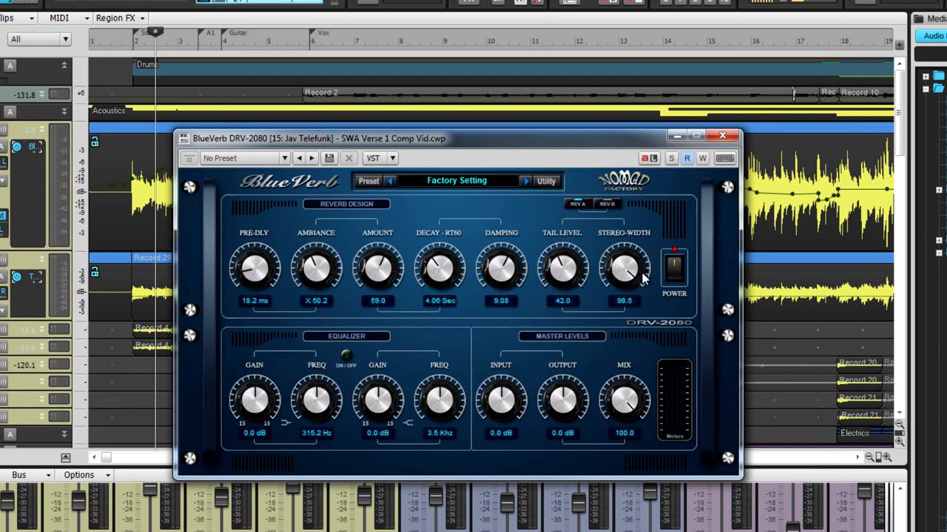
{"action": "left_click_drag", "start_coordinate": [624, 270], "coordinate": [623, 262]}
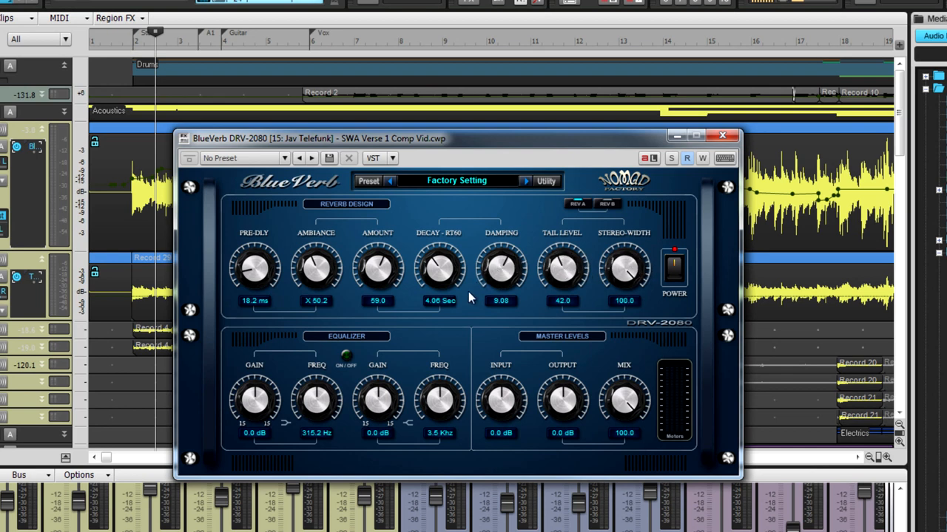
{"action": "left_click_drag", "start_coordinate": [377, 270], "coordinate": [377, 278]}
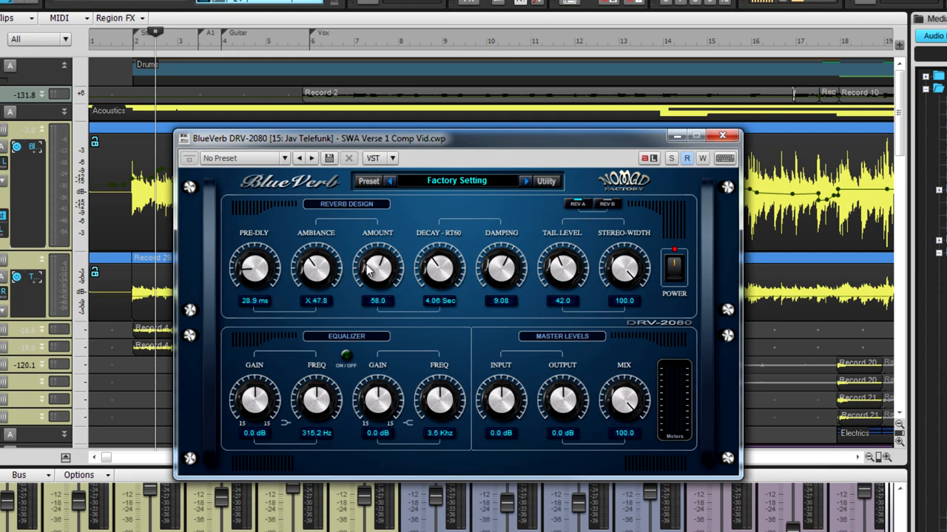
{"action": "left_click_drag", "start_coordinate": [254, 403], "coordinate": [252, 407]}
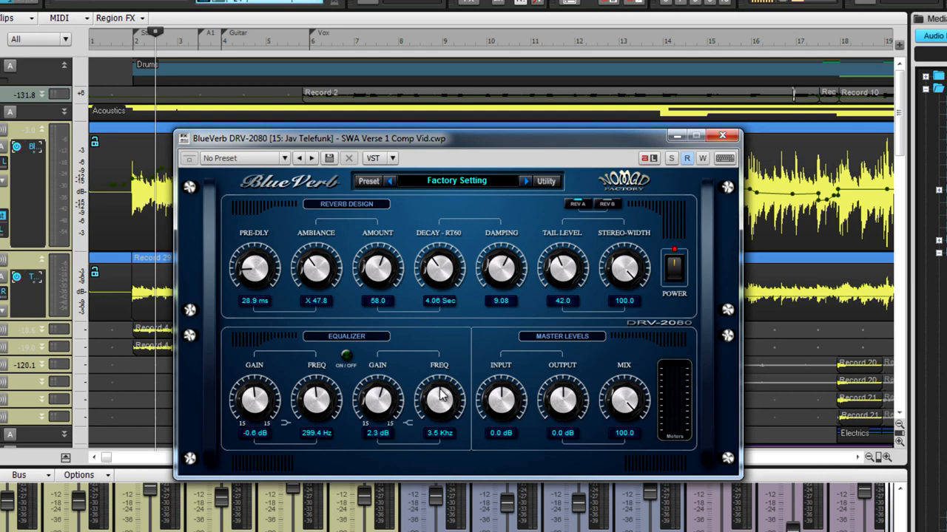
{"action": "left_click_drag", "start_coordinate": [438, 400], "coordinate": [443, 381]}
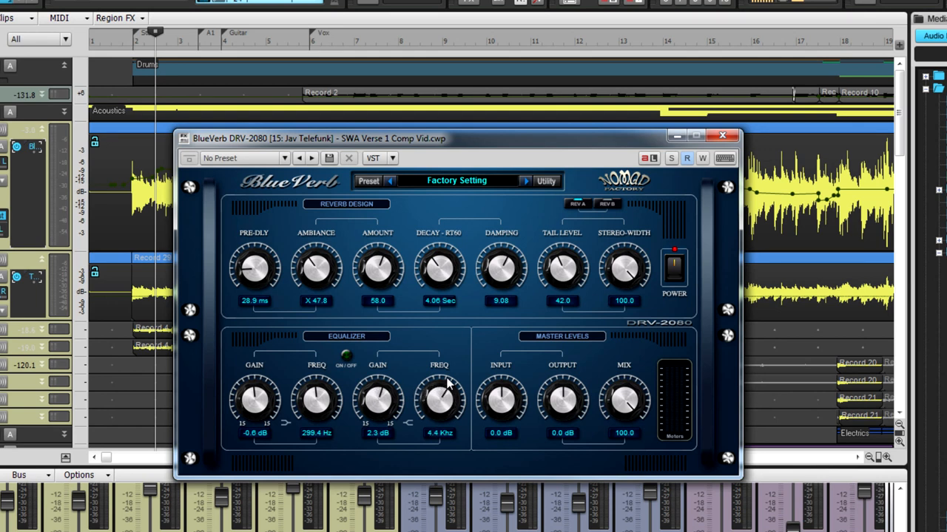
{"action": "mouse_move", "coordinate": [510, 399]}
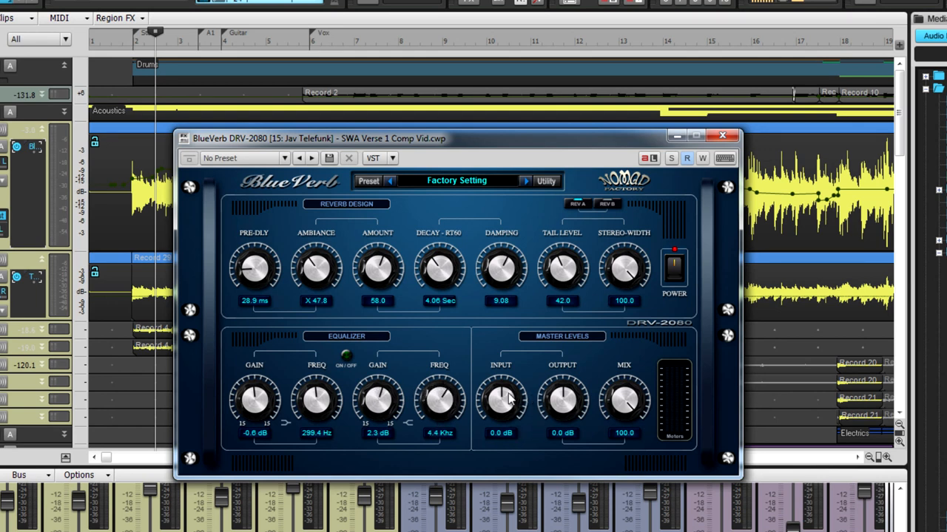